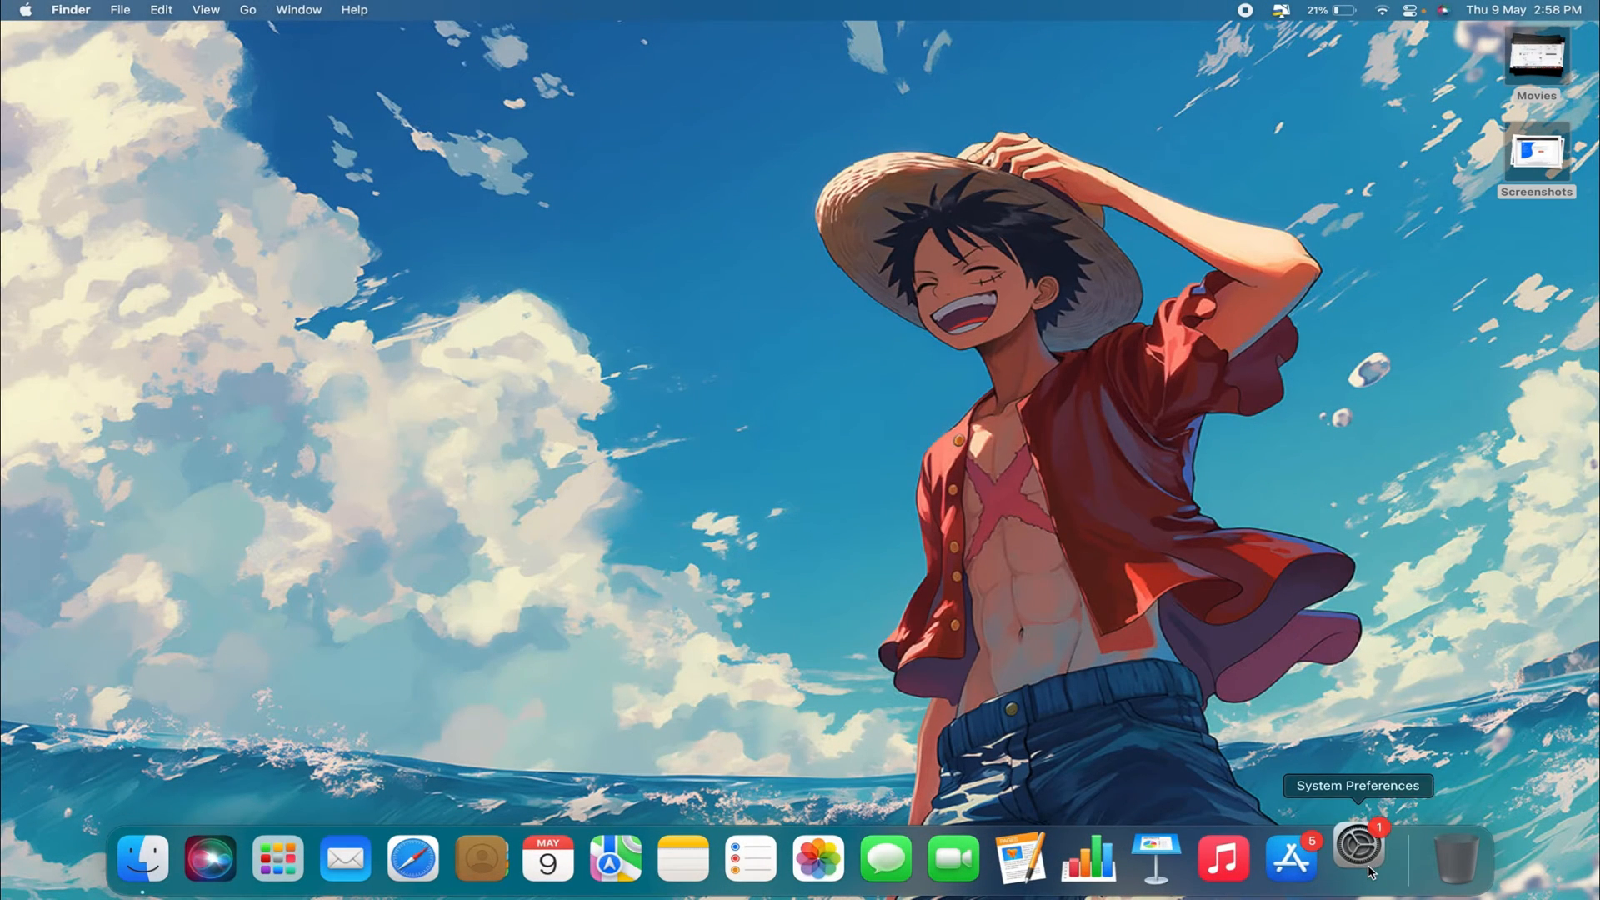
Step: Launch System Preferences from the Dock and go to the Security & Privacy pane
click(1362, 864)
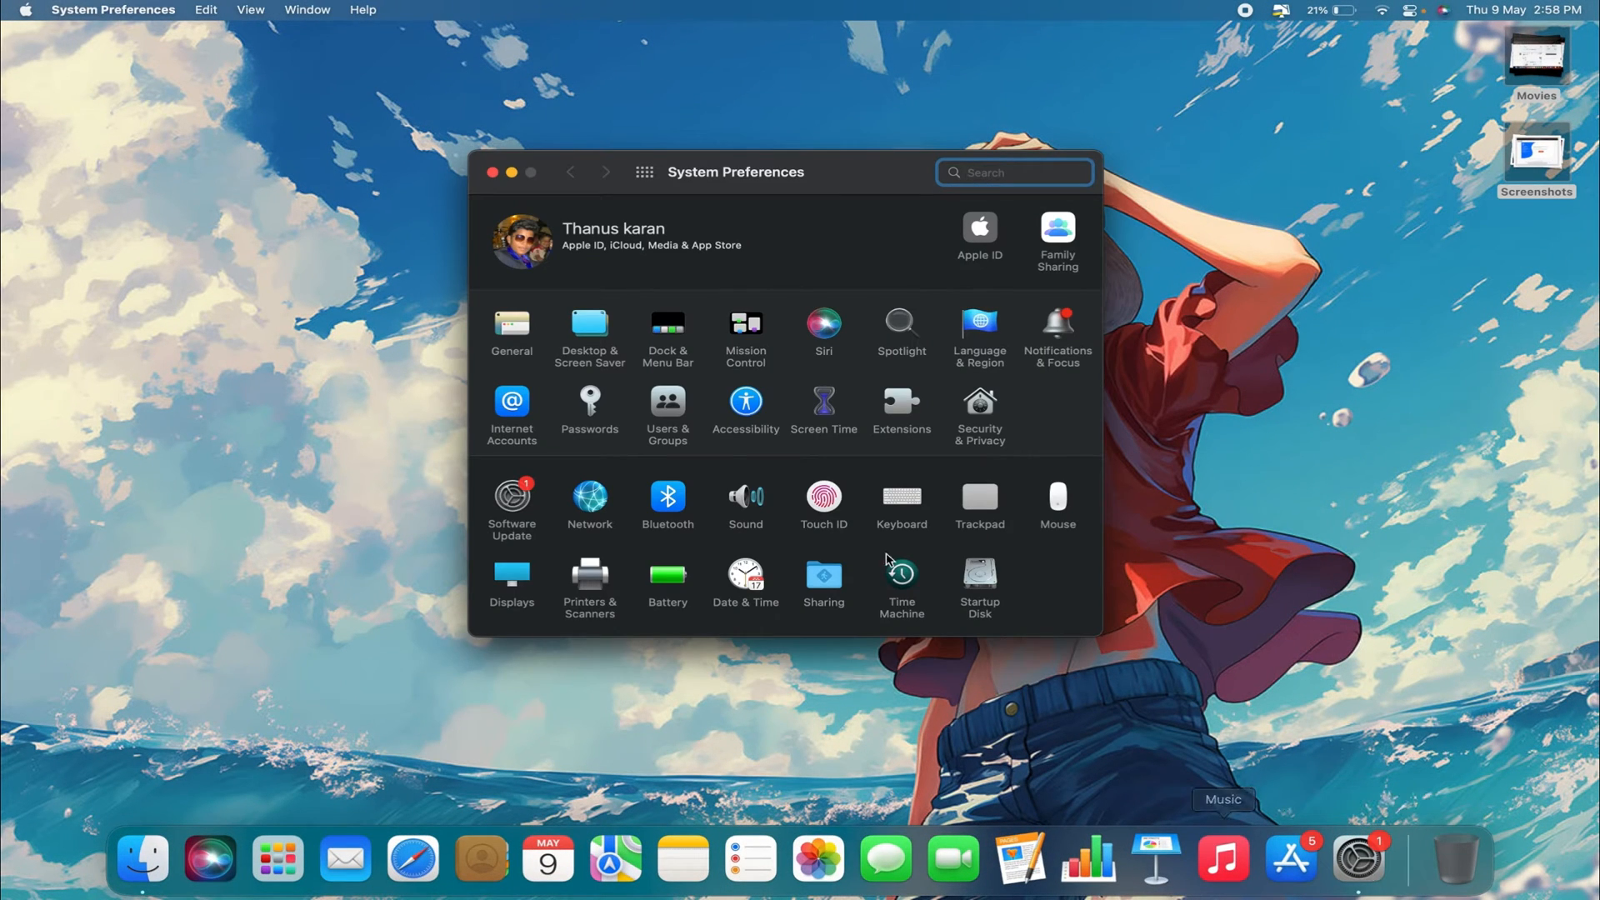
click(979, 405)
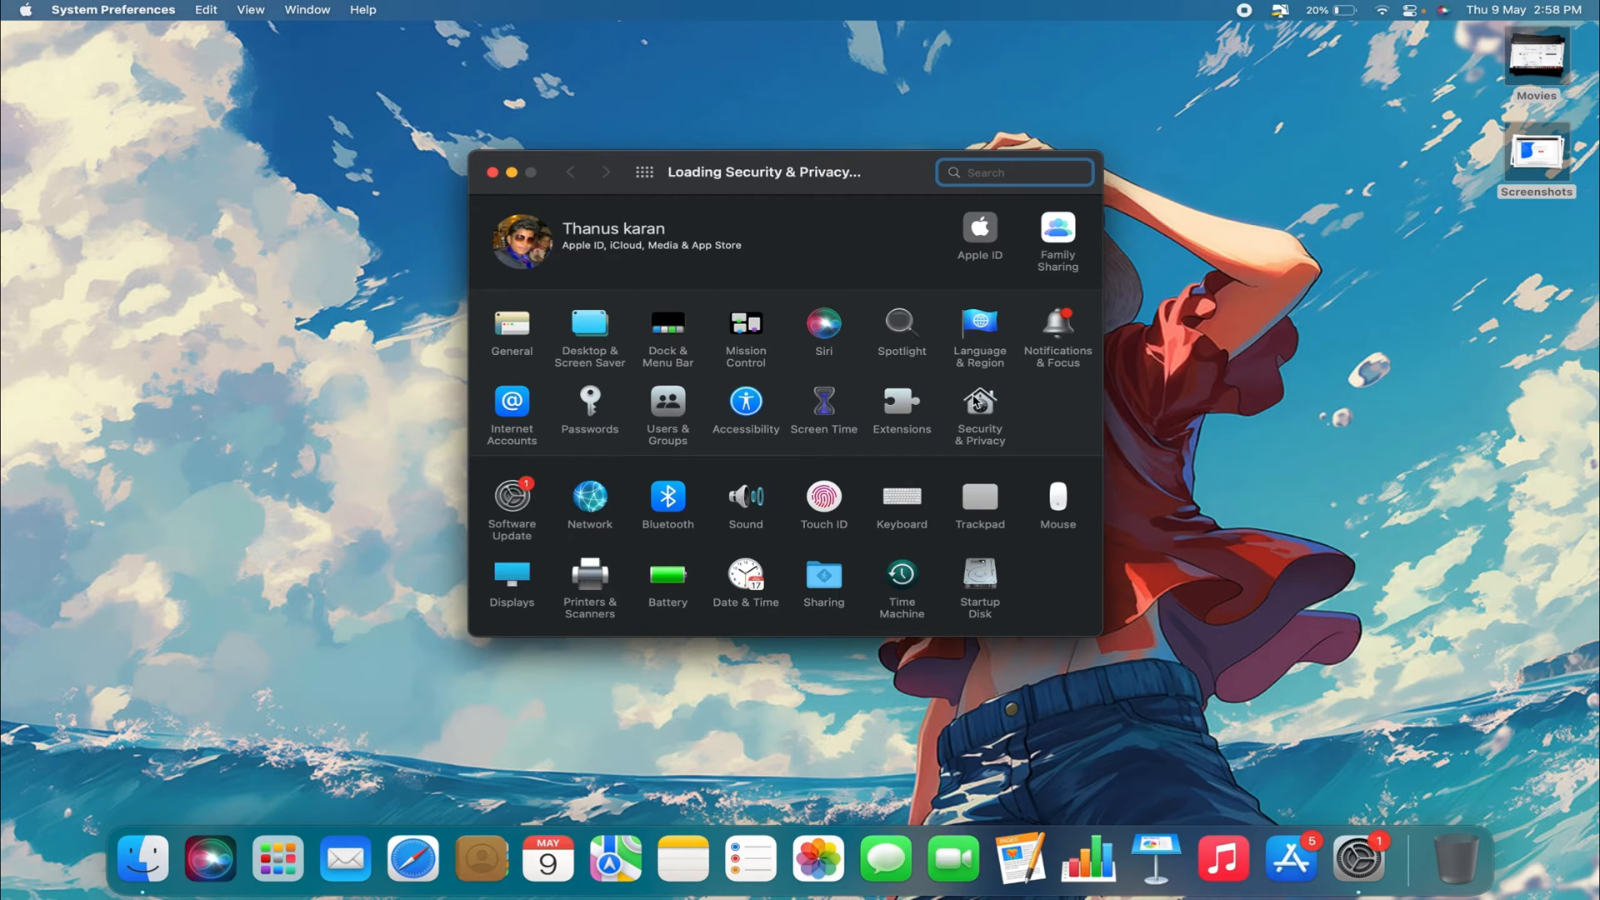
Step: Unlock the Privacy settings and enable Location Services
click(980, 416)
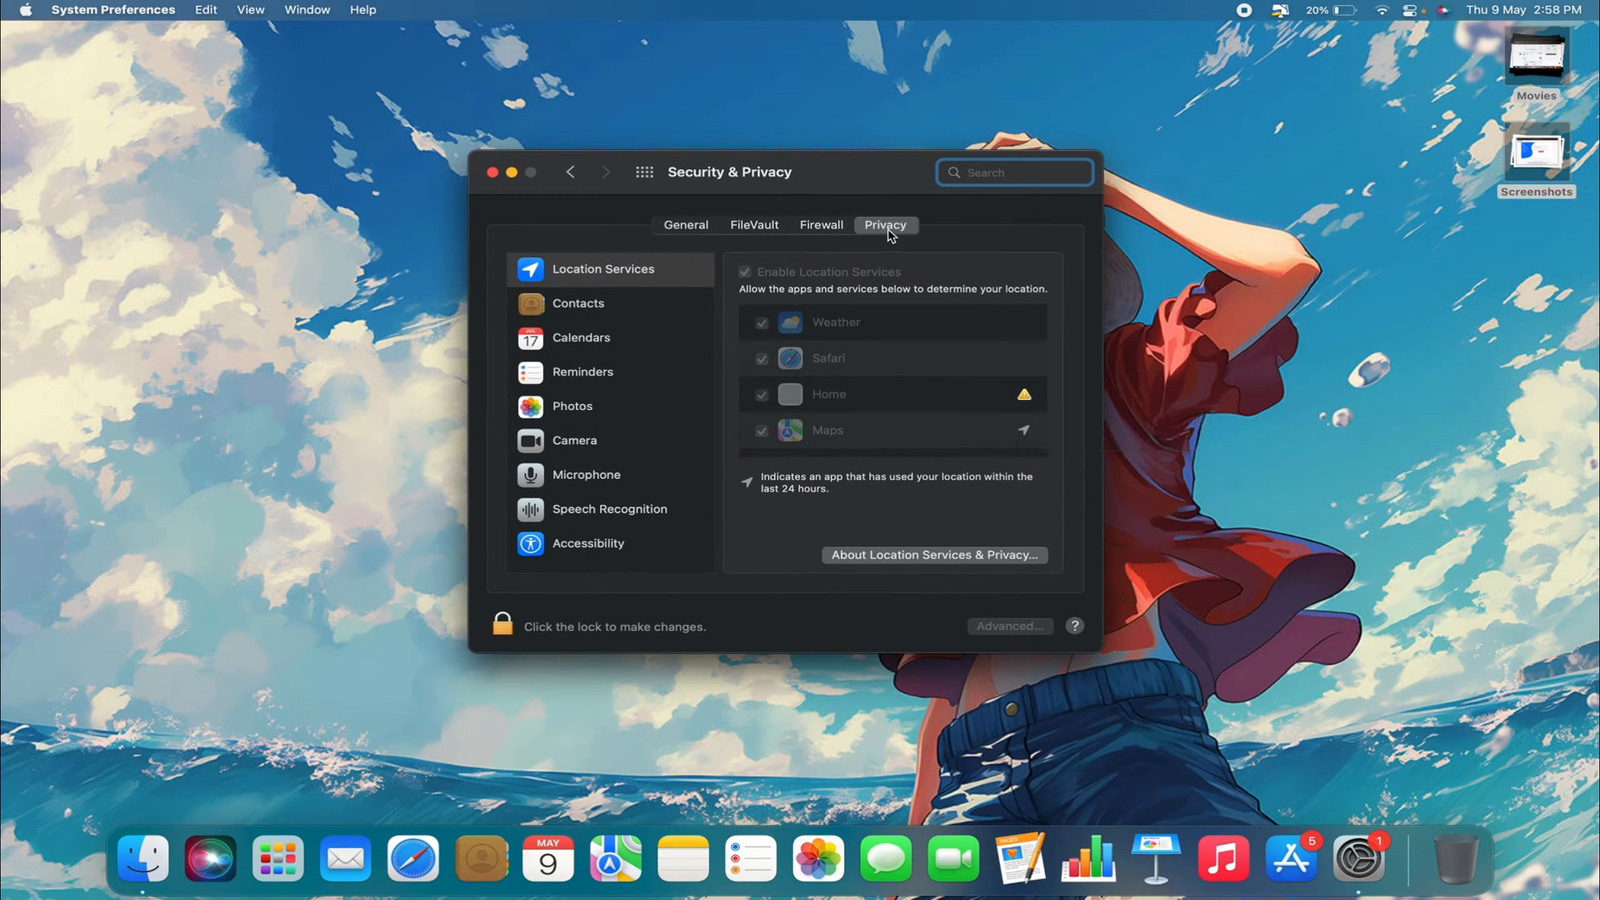
mouse_move(615, 272)
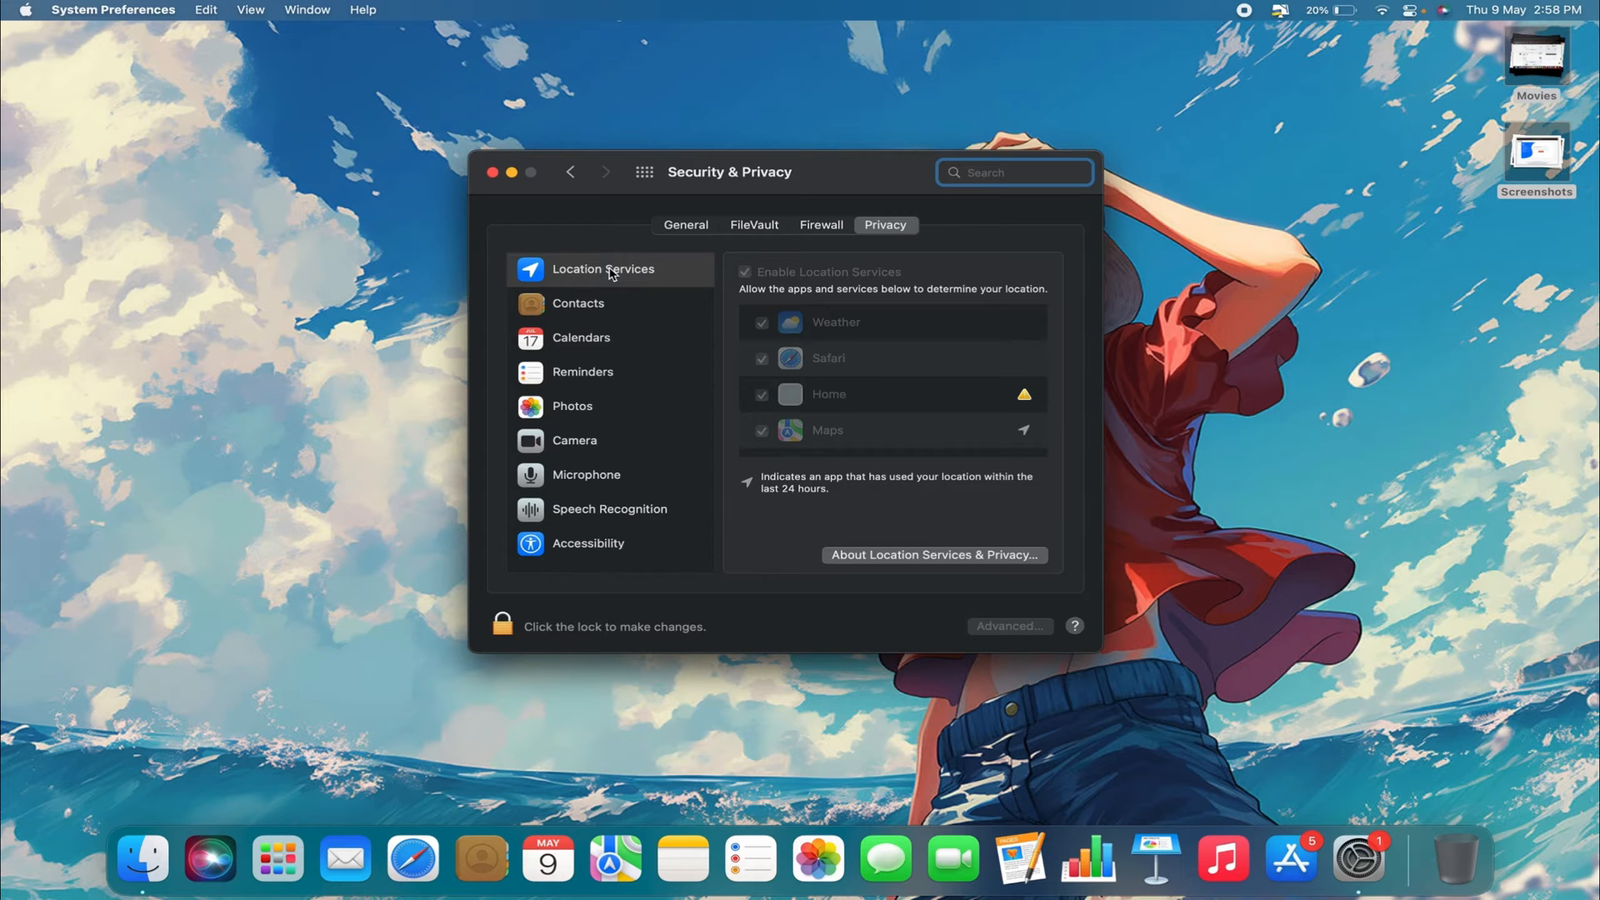
click(502, 626)
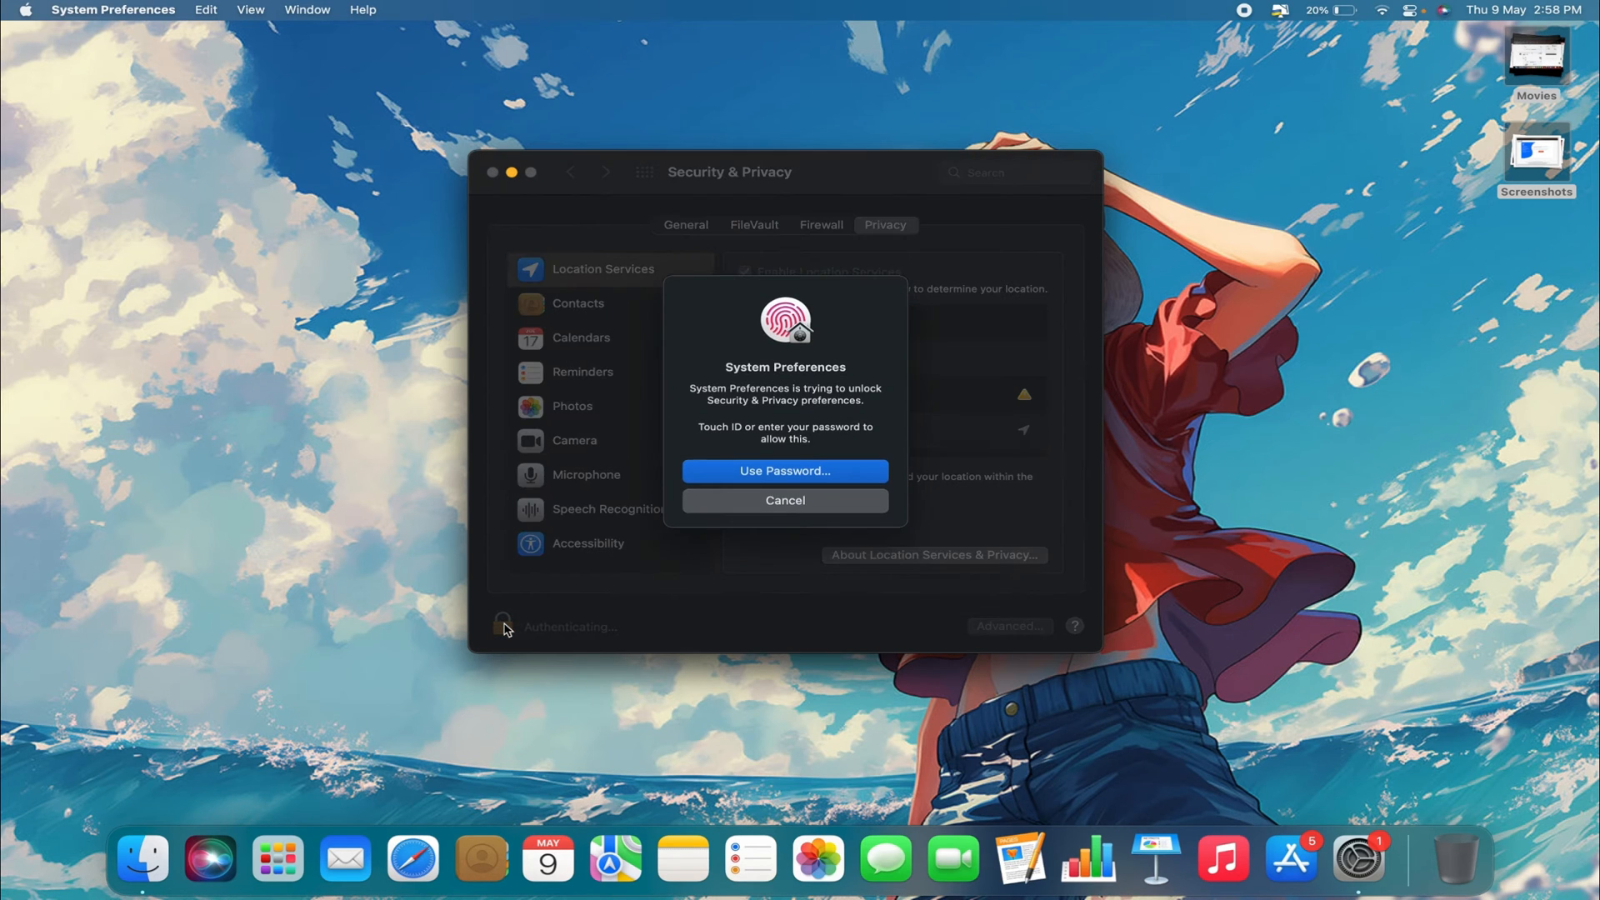
click(785, 471)
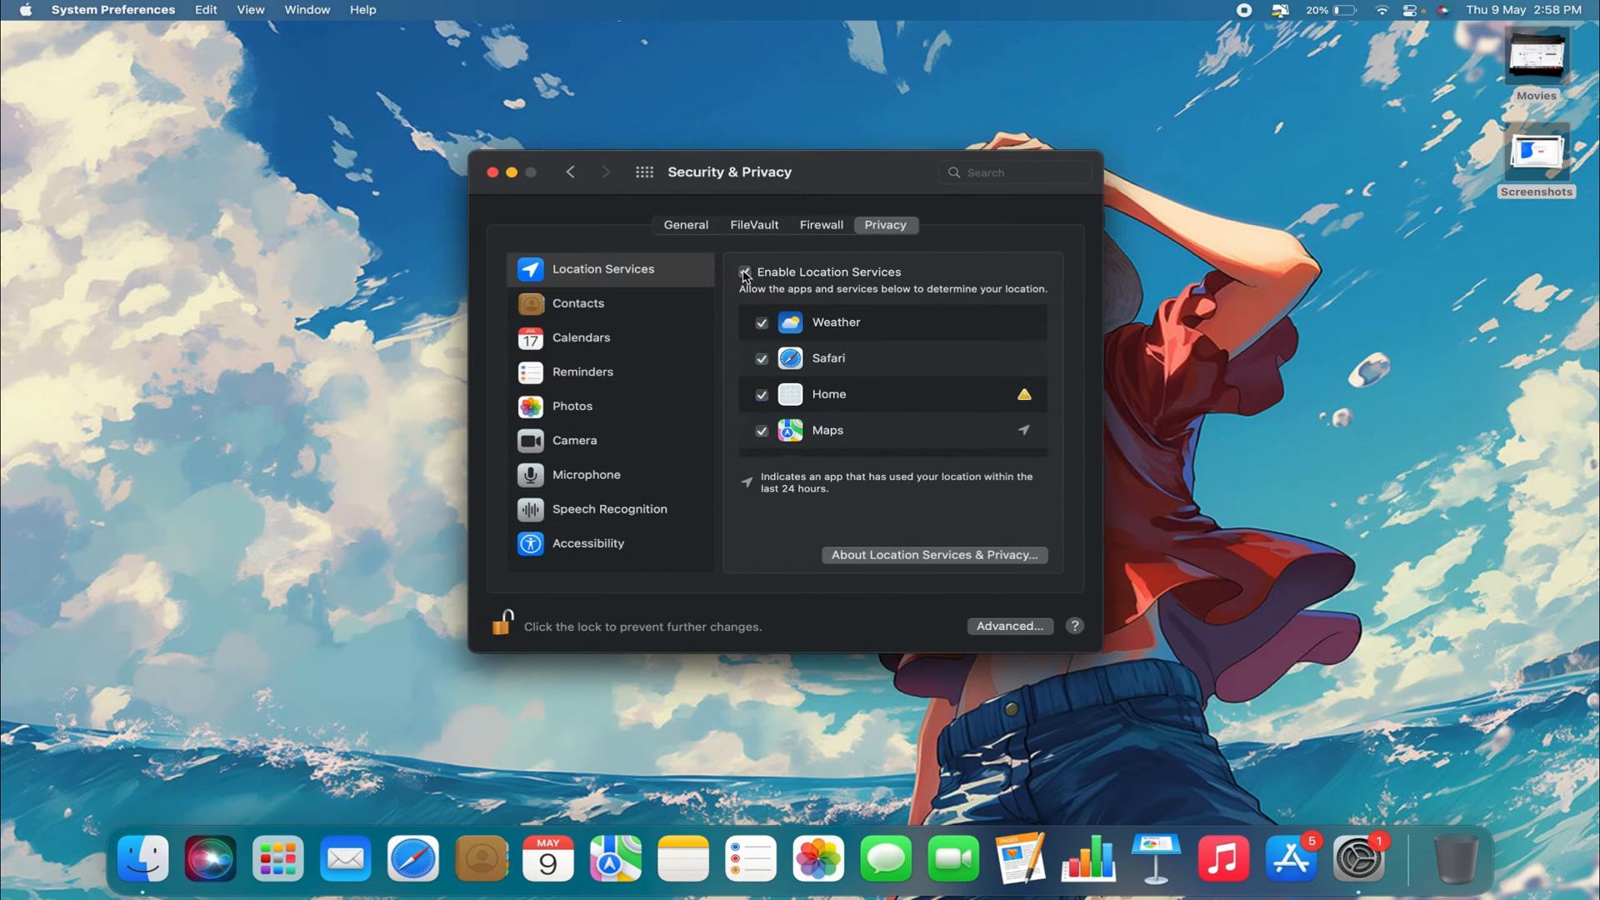
click(745, 271)
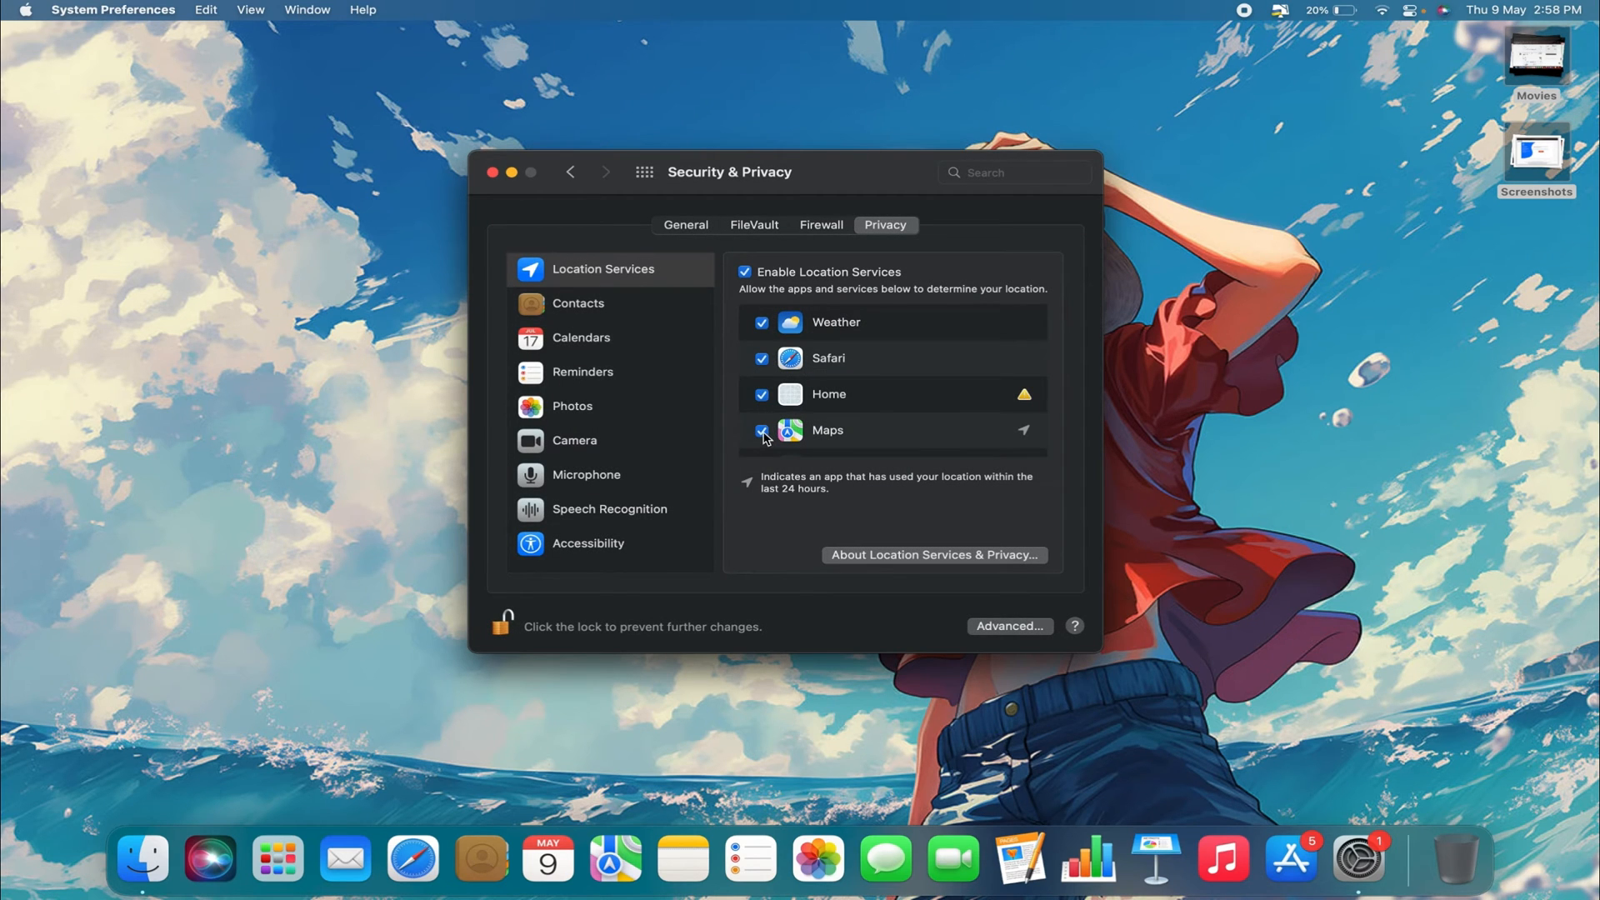
Step: Review the apps allowed Location Services, including Maps, then close System Preferences
scroll(down, 3)
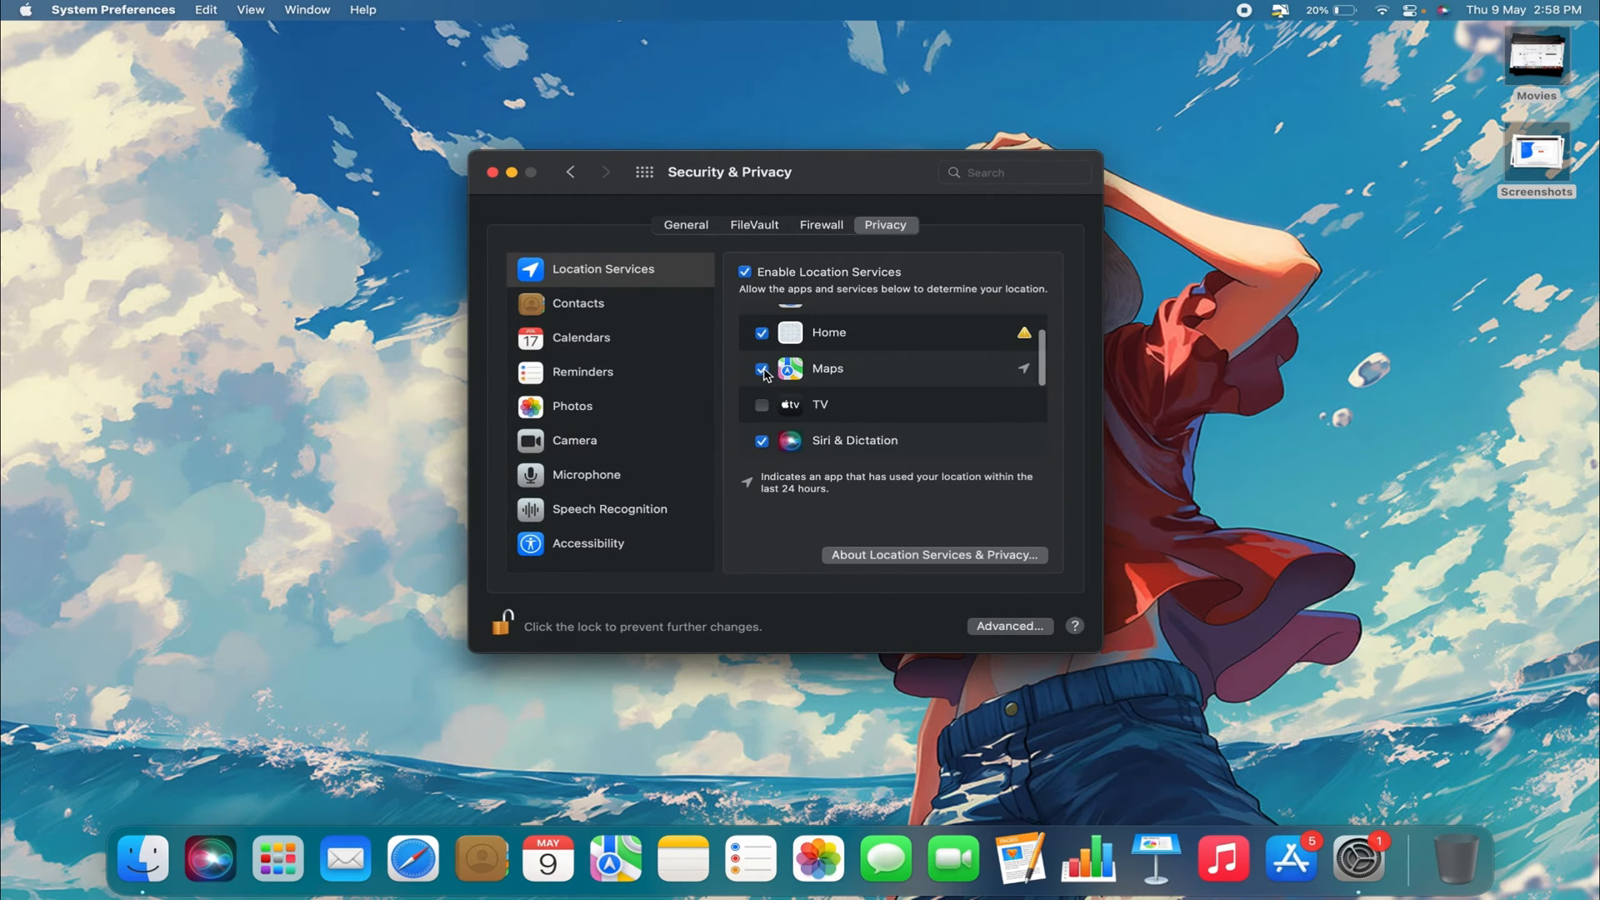
scroll(down, 3)
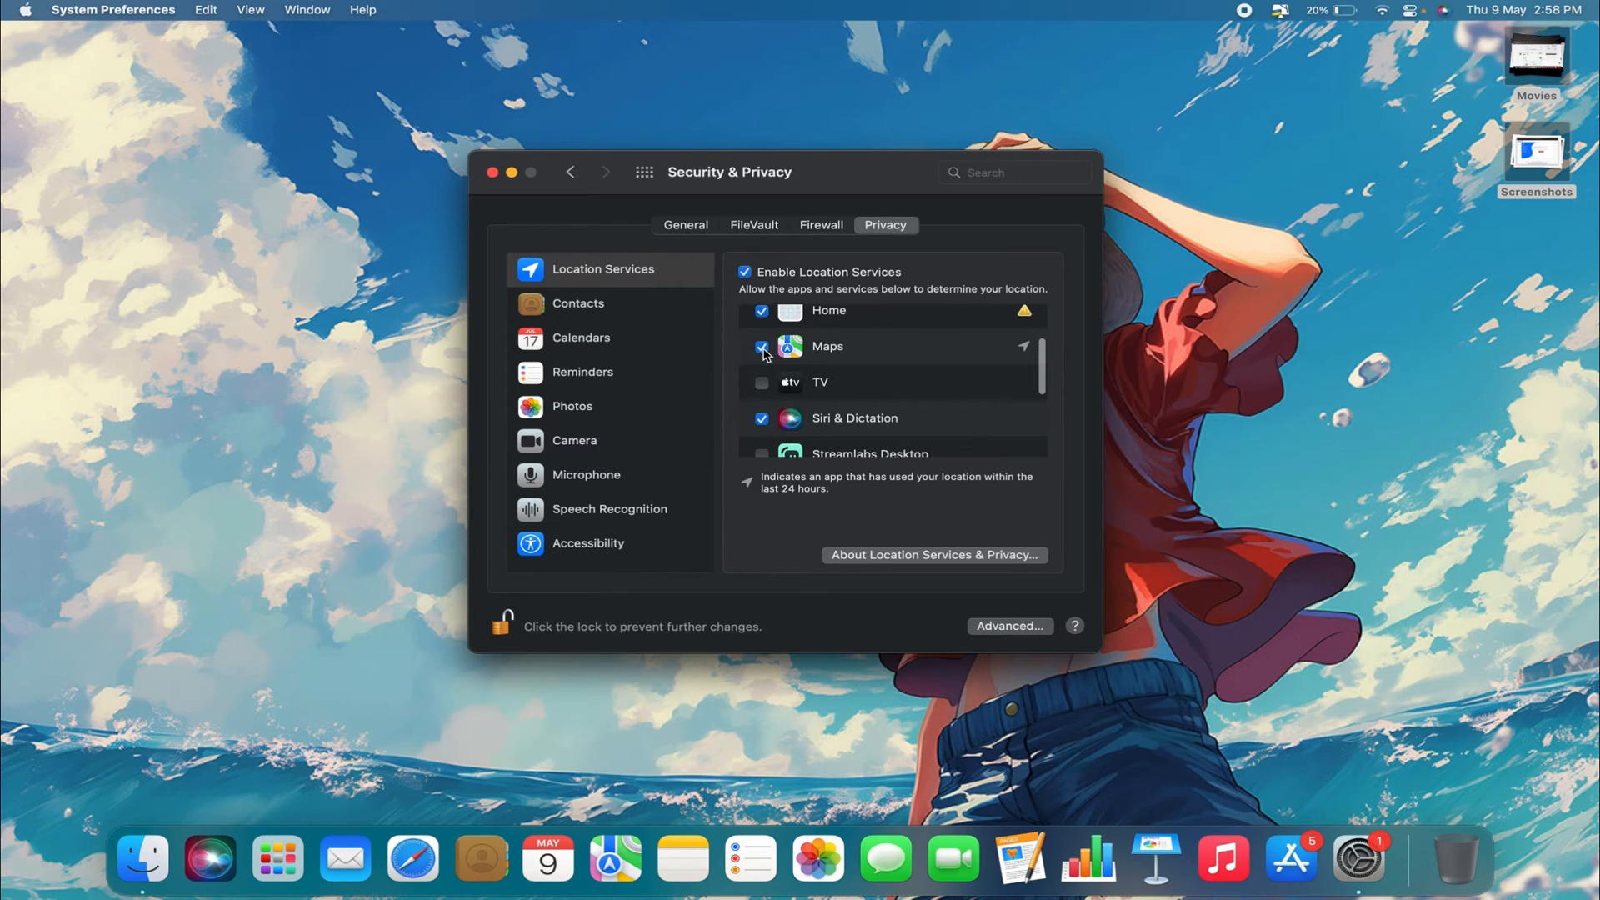
scroll(down, 3)
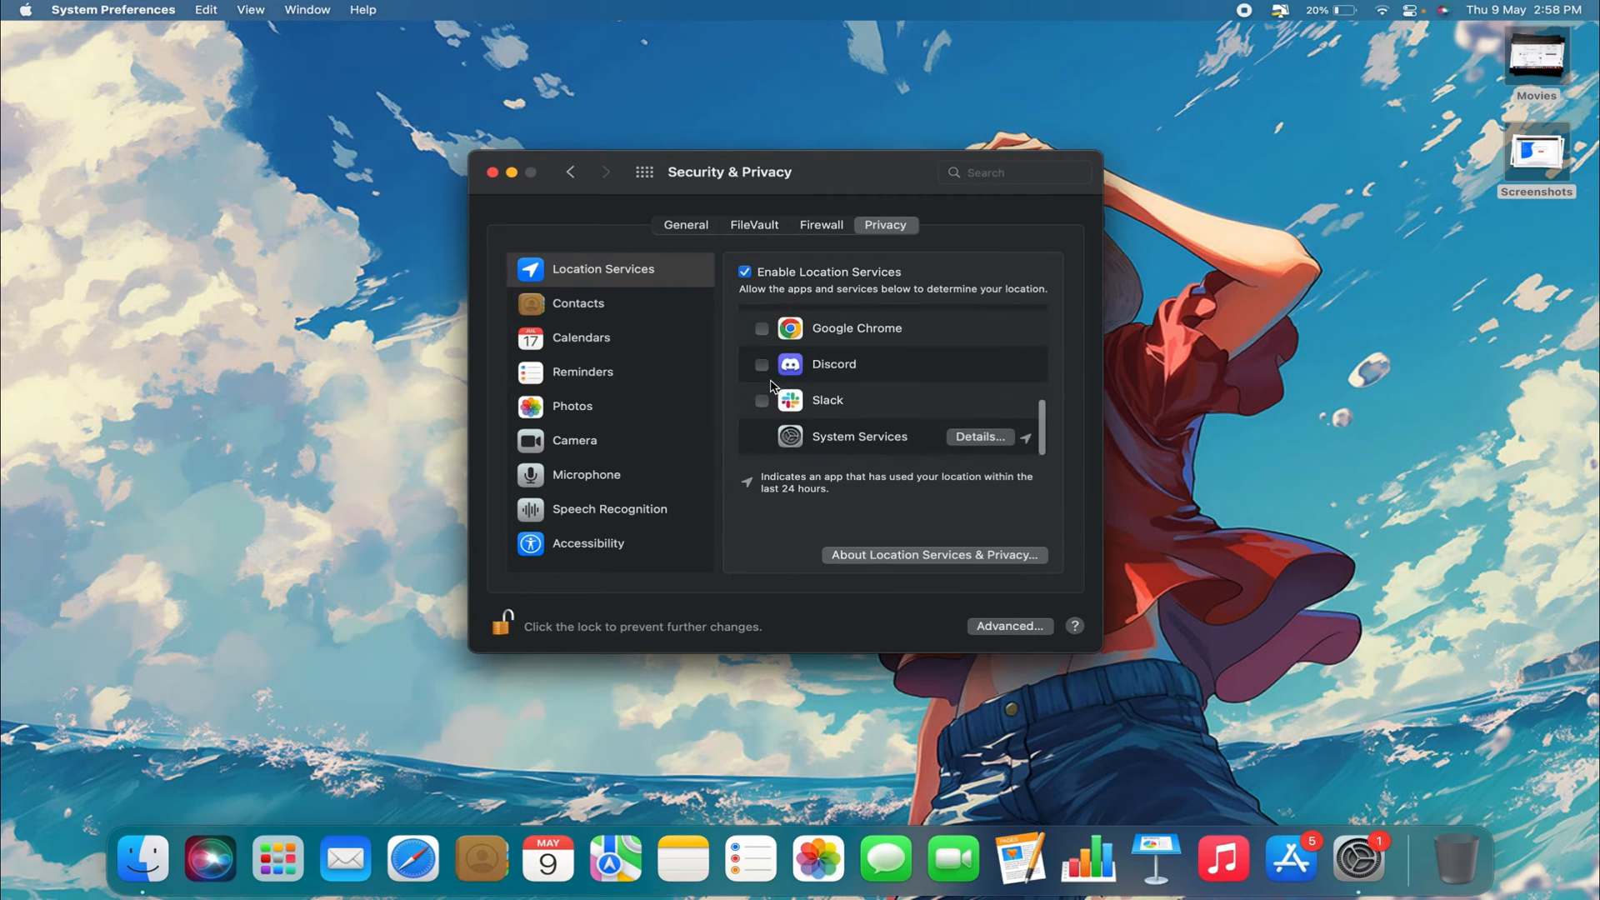
click(488, 172)
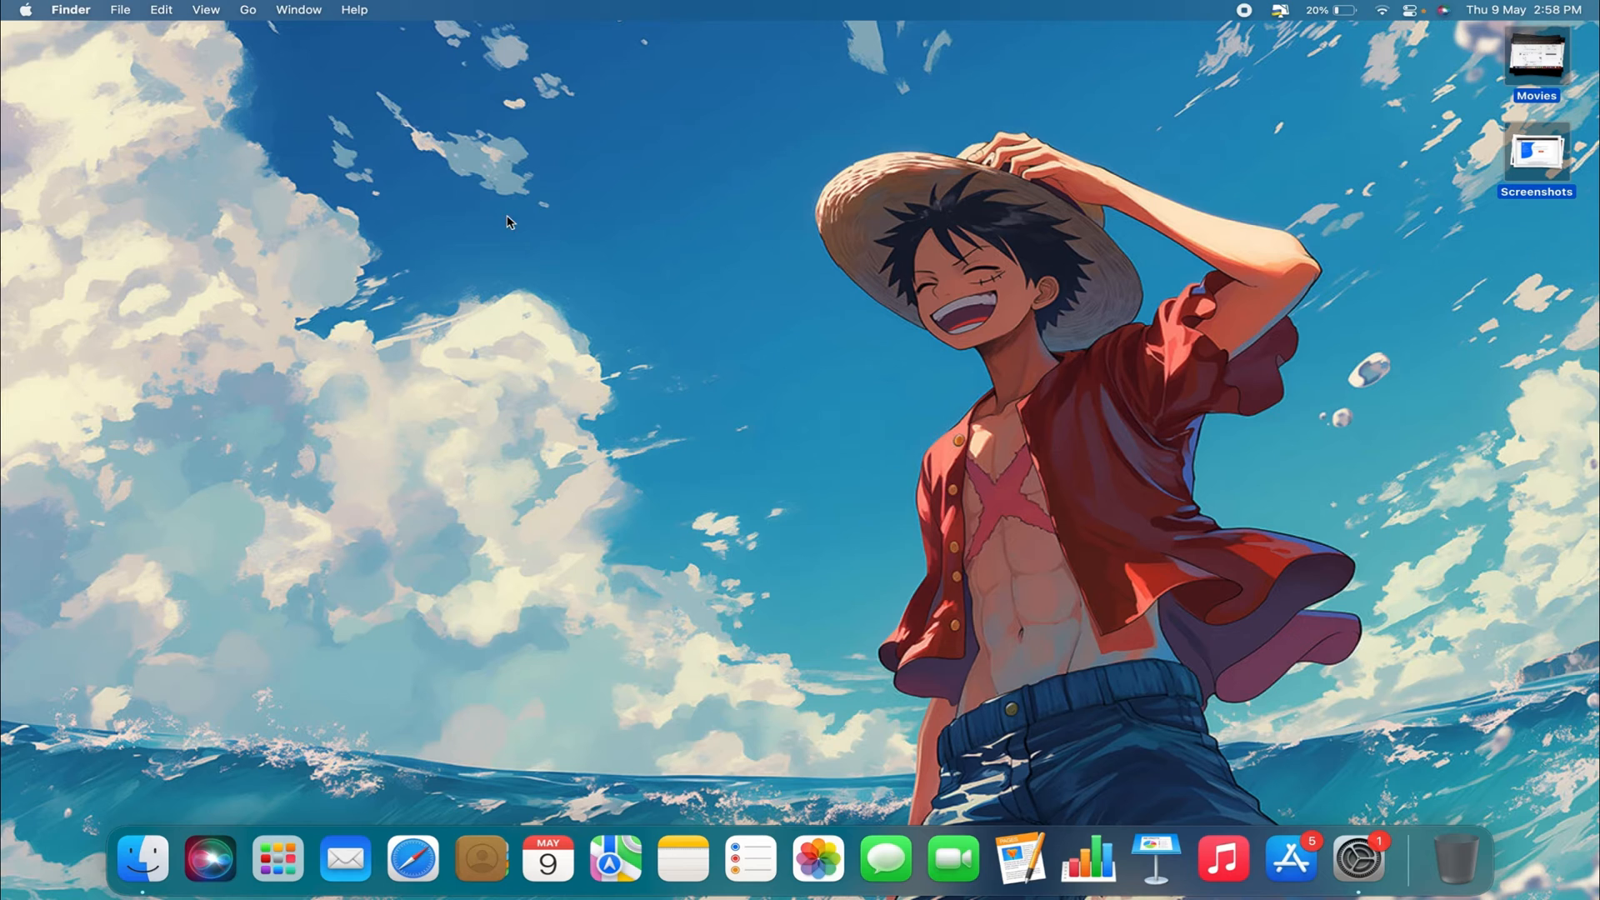
Step: Launch Maps from the Dock, showing Vikhroli West, Mumbai with a recent dropped pin
click(612, 864)
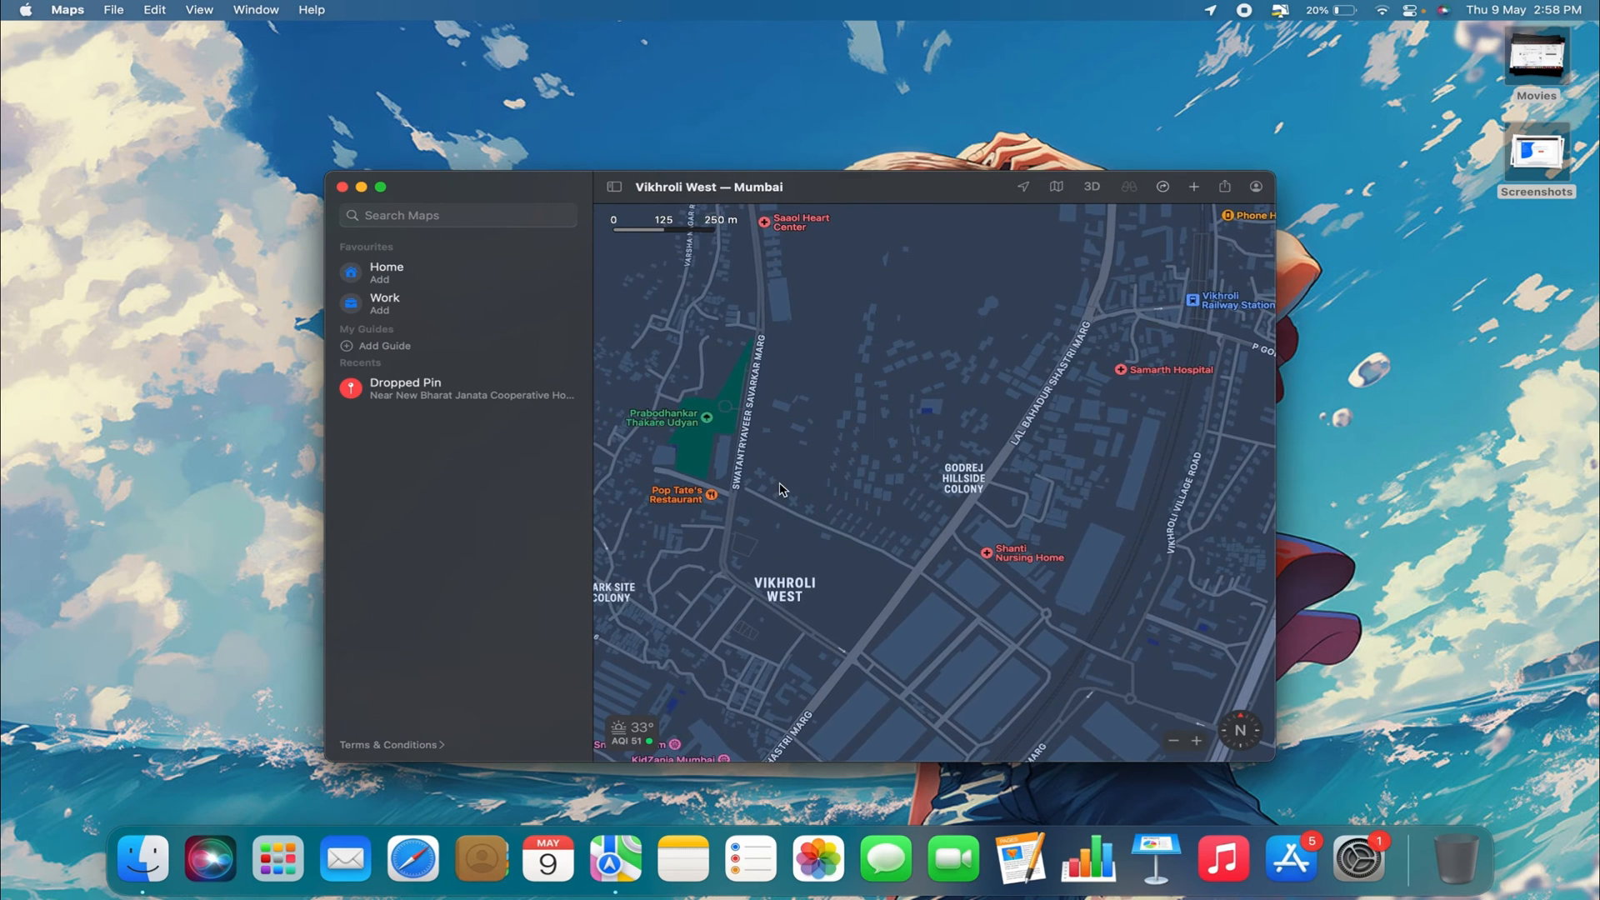
Step: Drop a pin at Godrej SPE Quarters in Vikhroli West and reveal its Share options
right_click(781, 489)
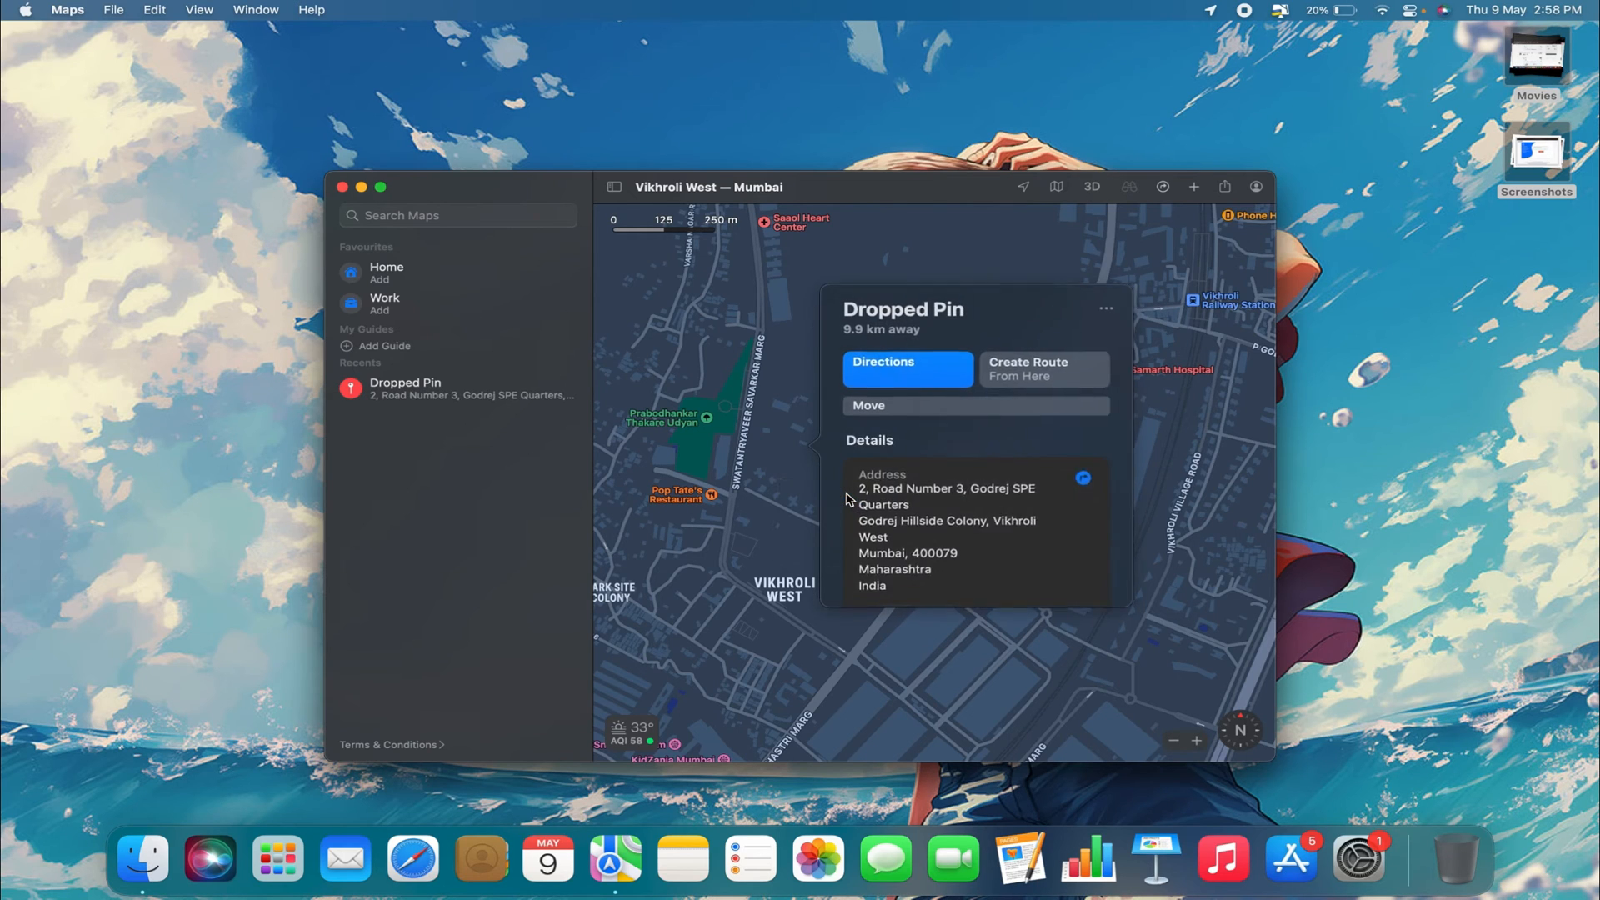
click(1104, 309)
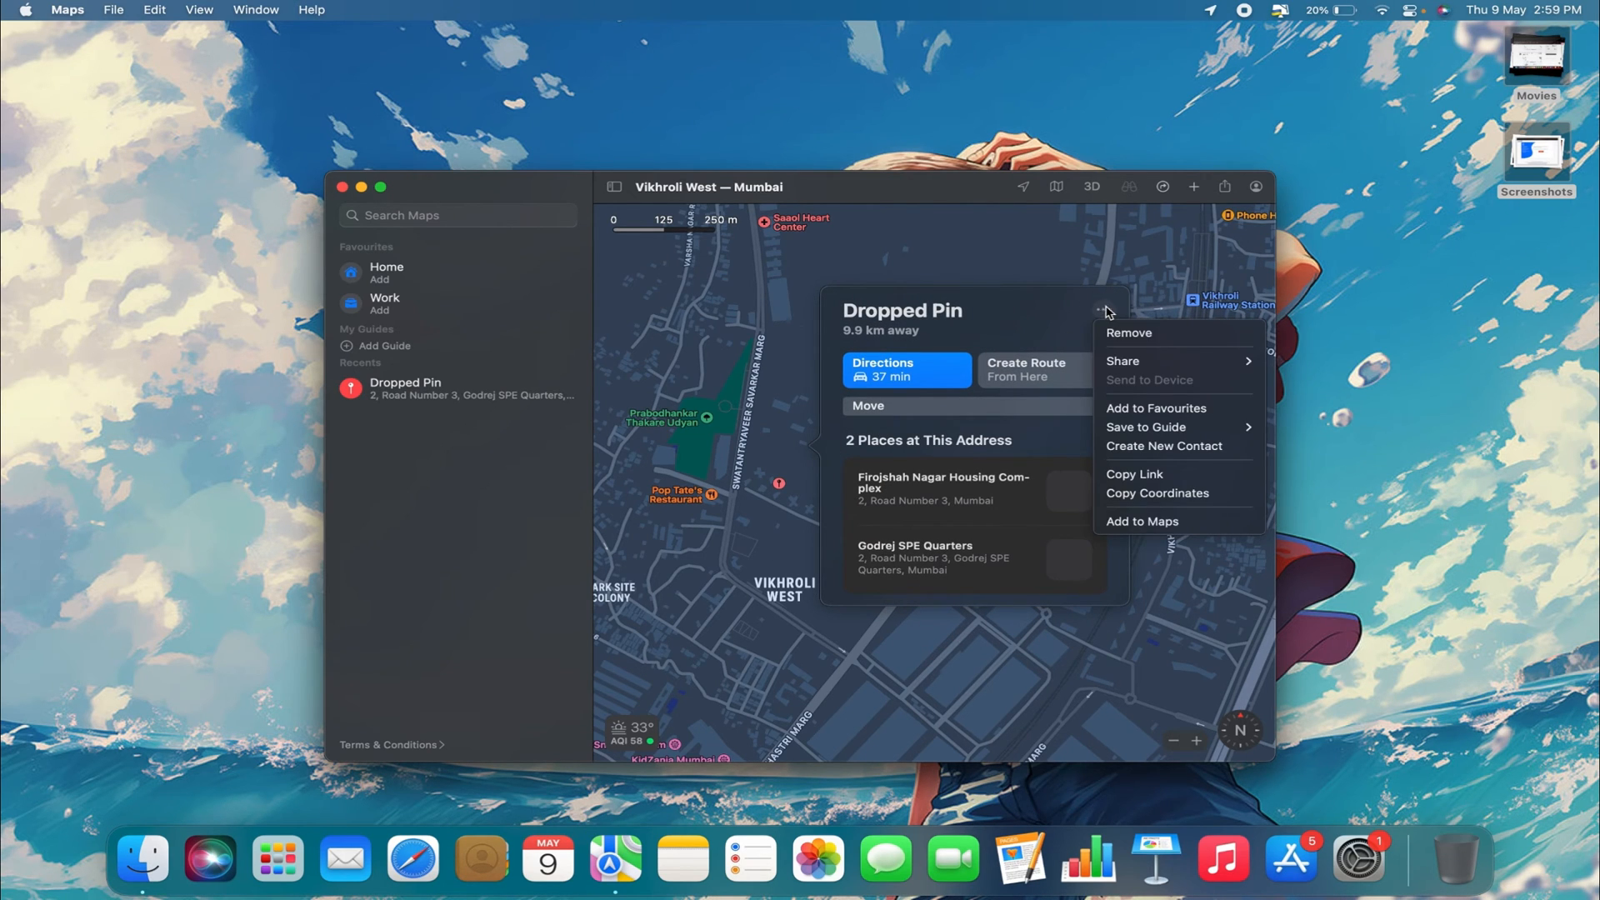
click(1155, 360)
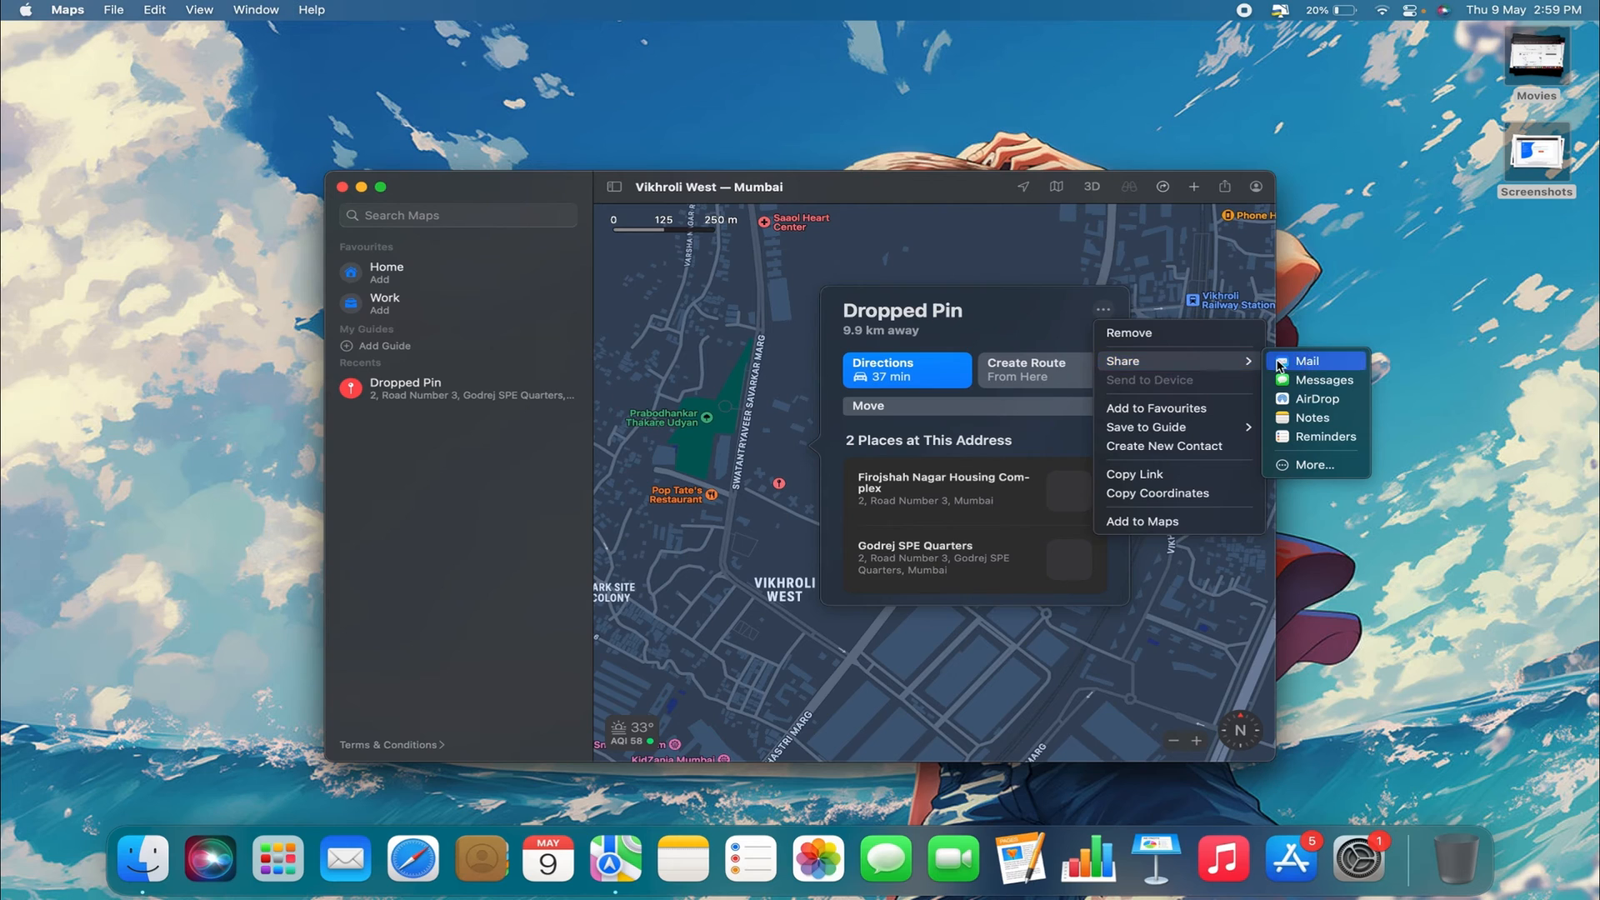
mouse_move(1324, 379)
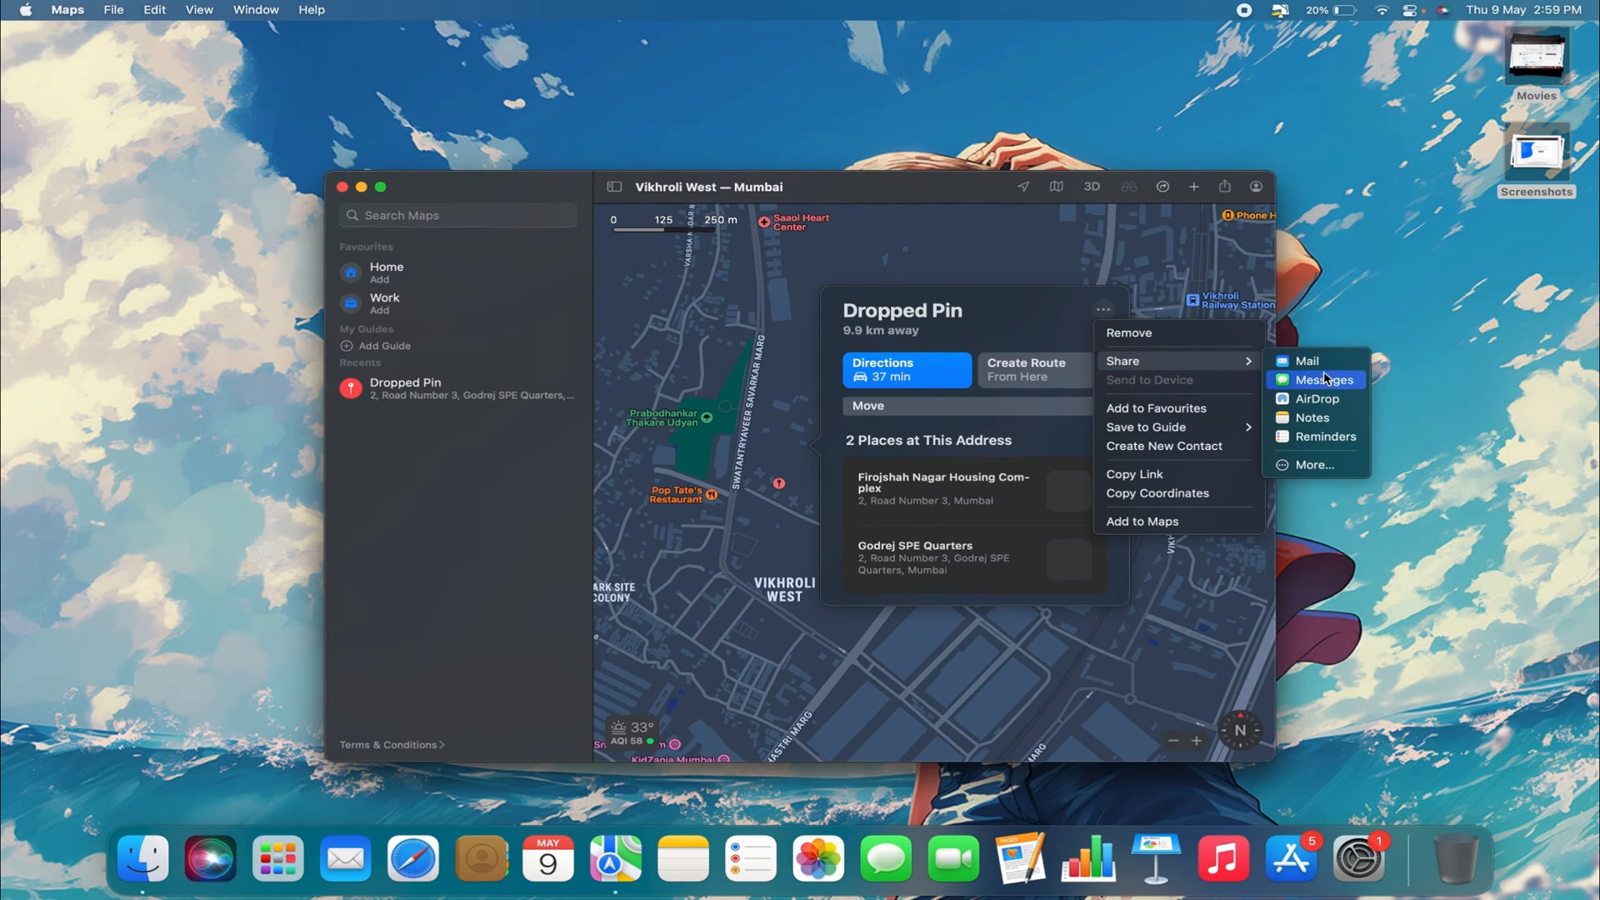
mouse_move(1312, 418)
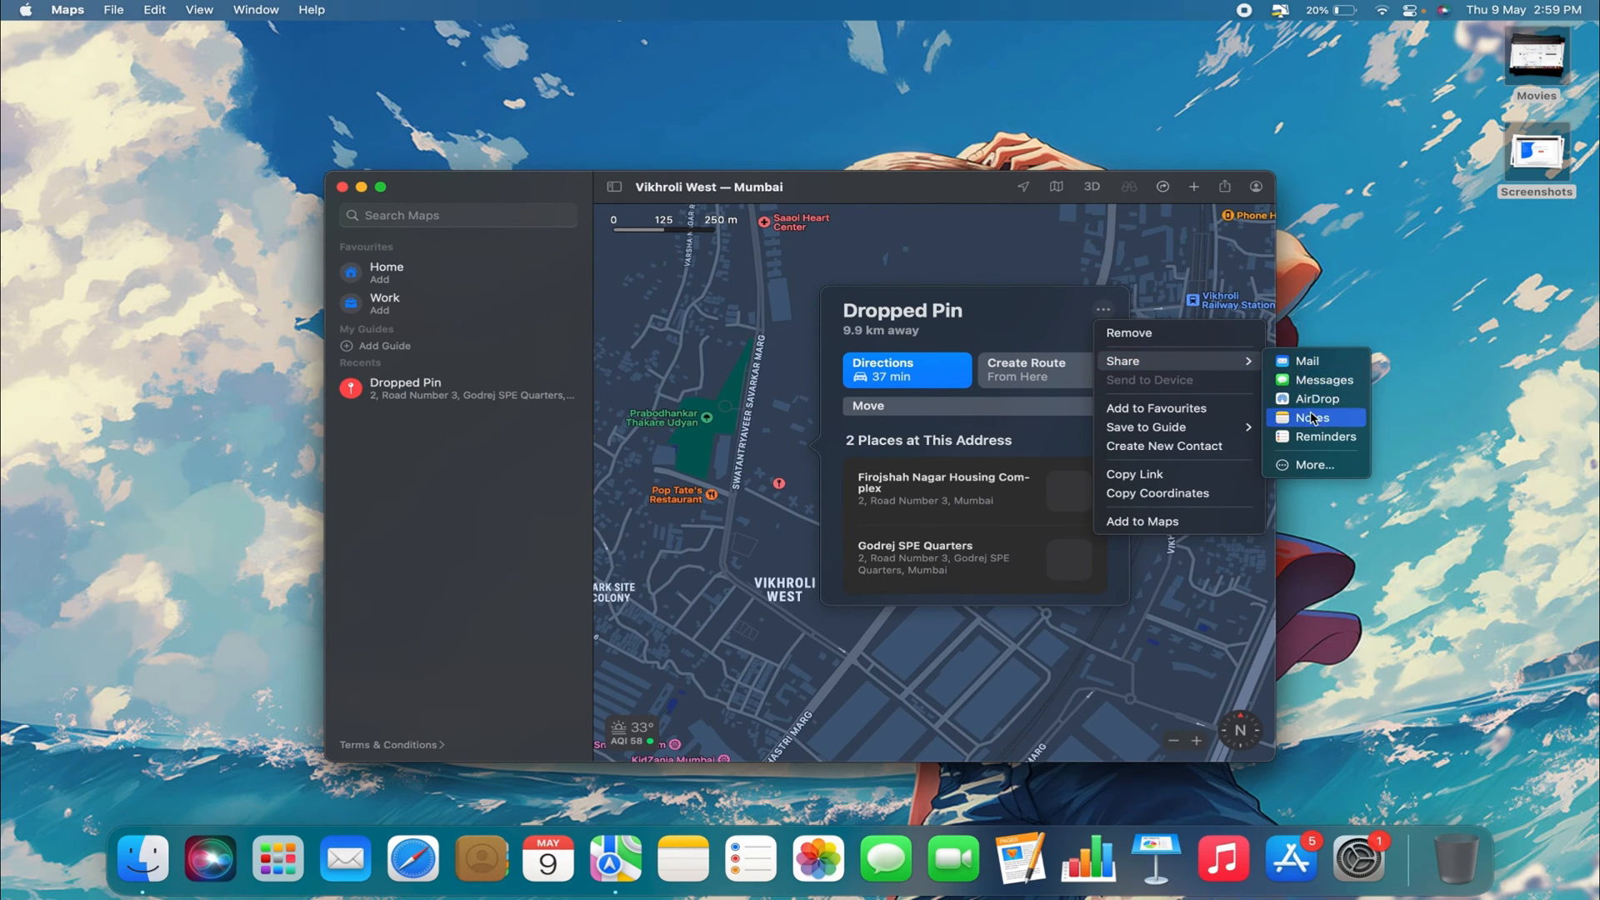
mouse_move(1330, 465)
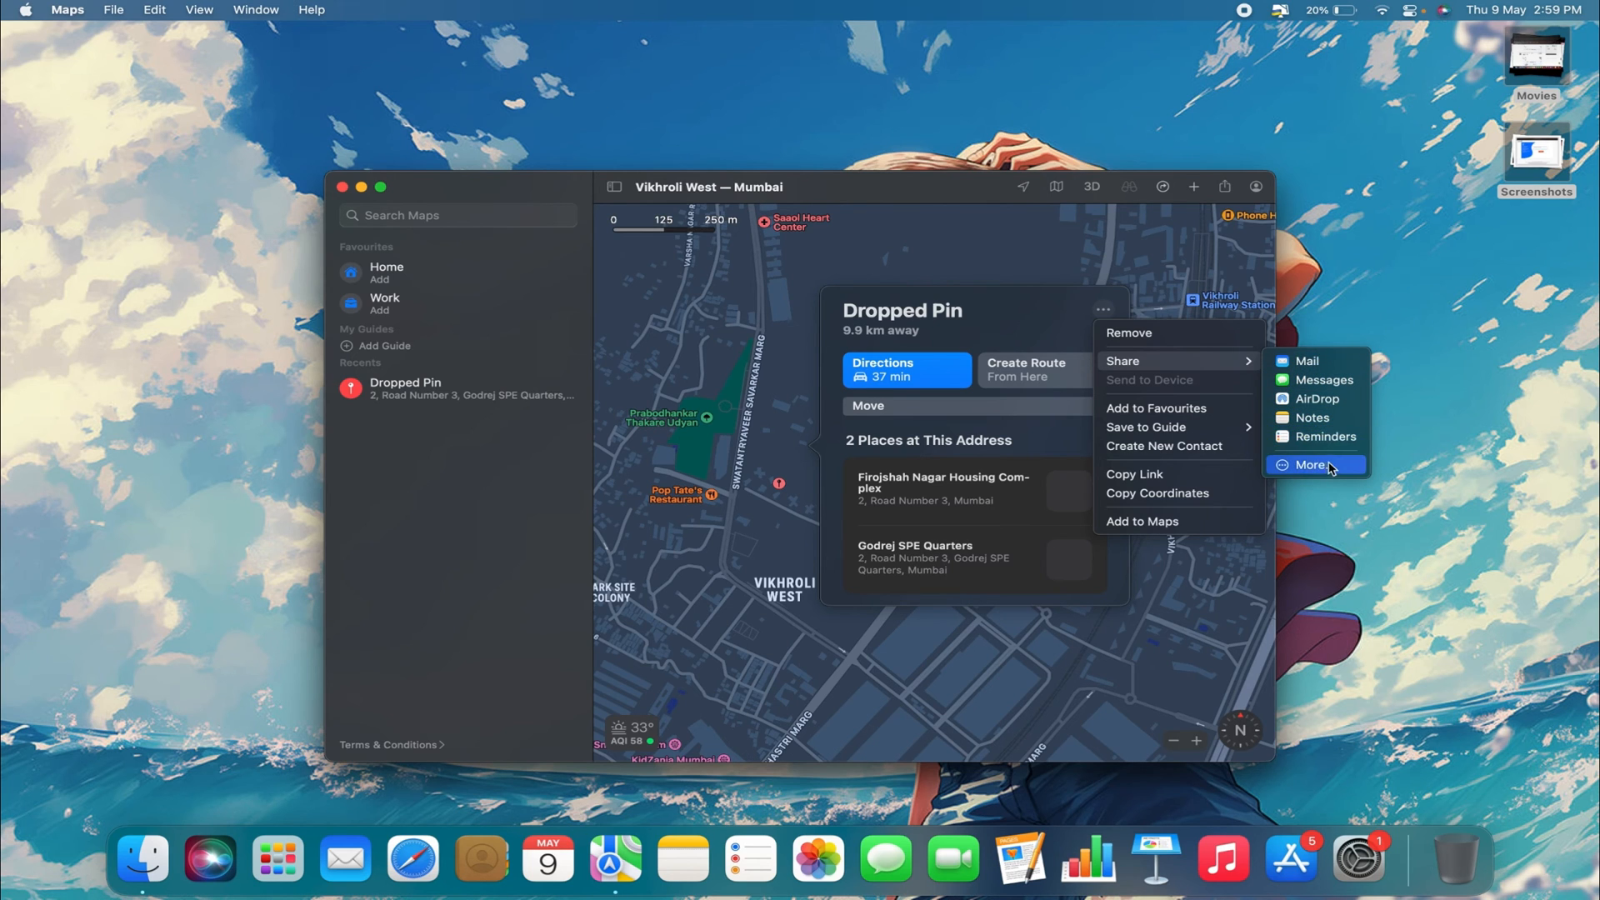
Step: Choose More… to open the Share Menu extensions list and scroll through it
click(1314, 465)
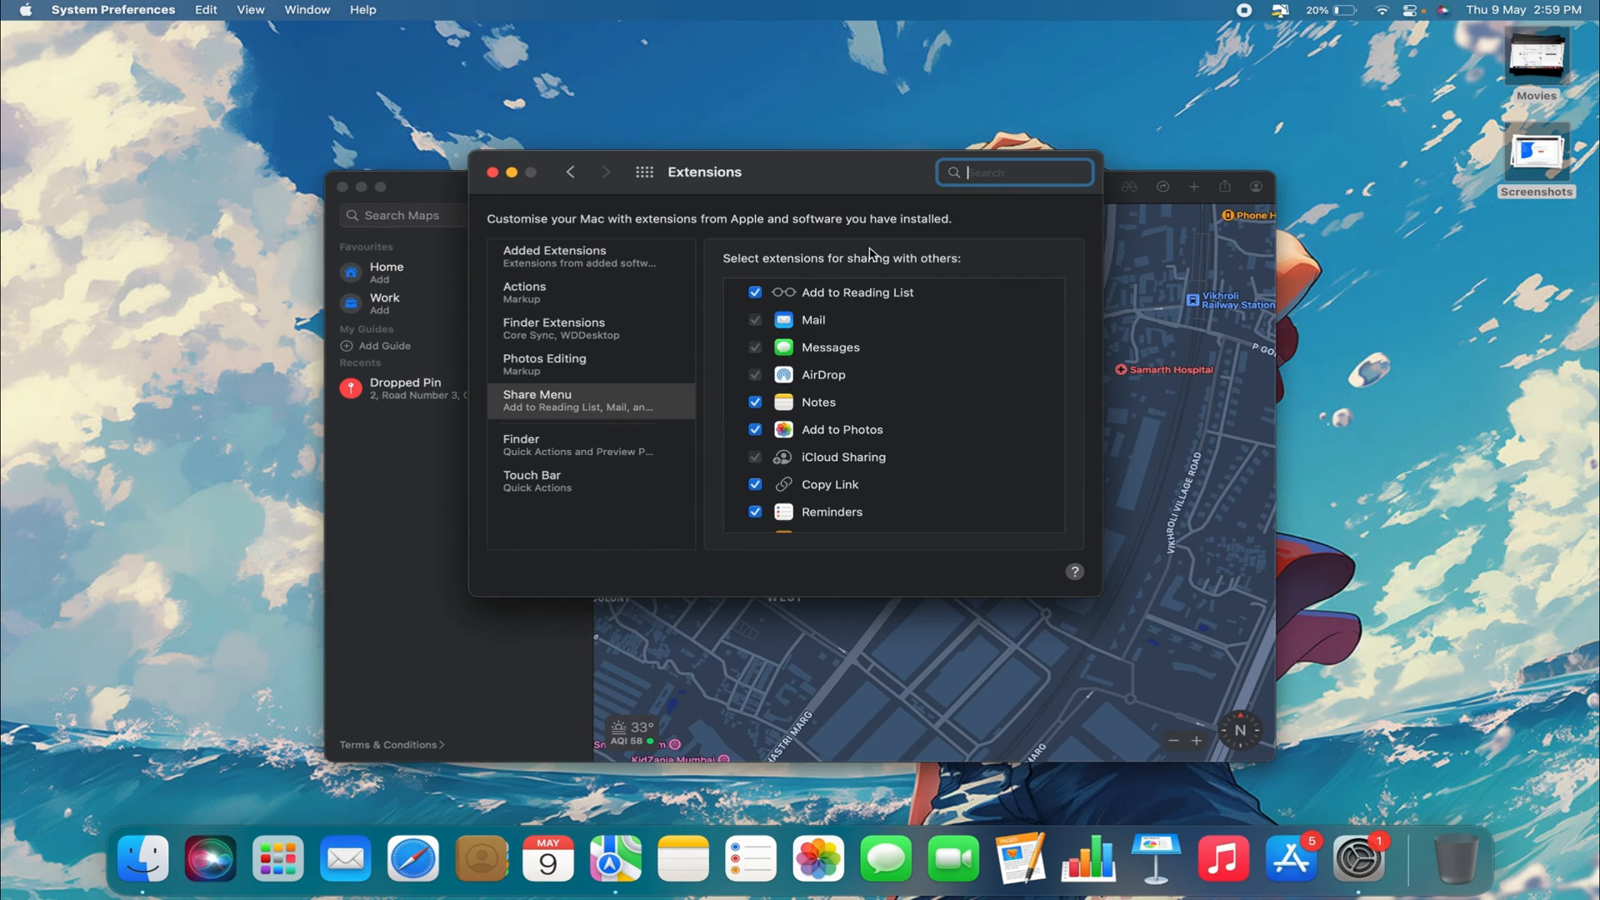
scroll(down, 3)
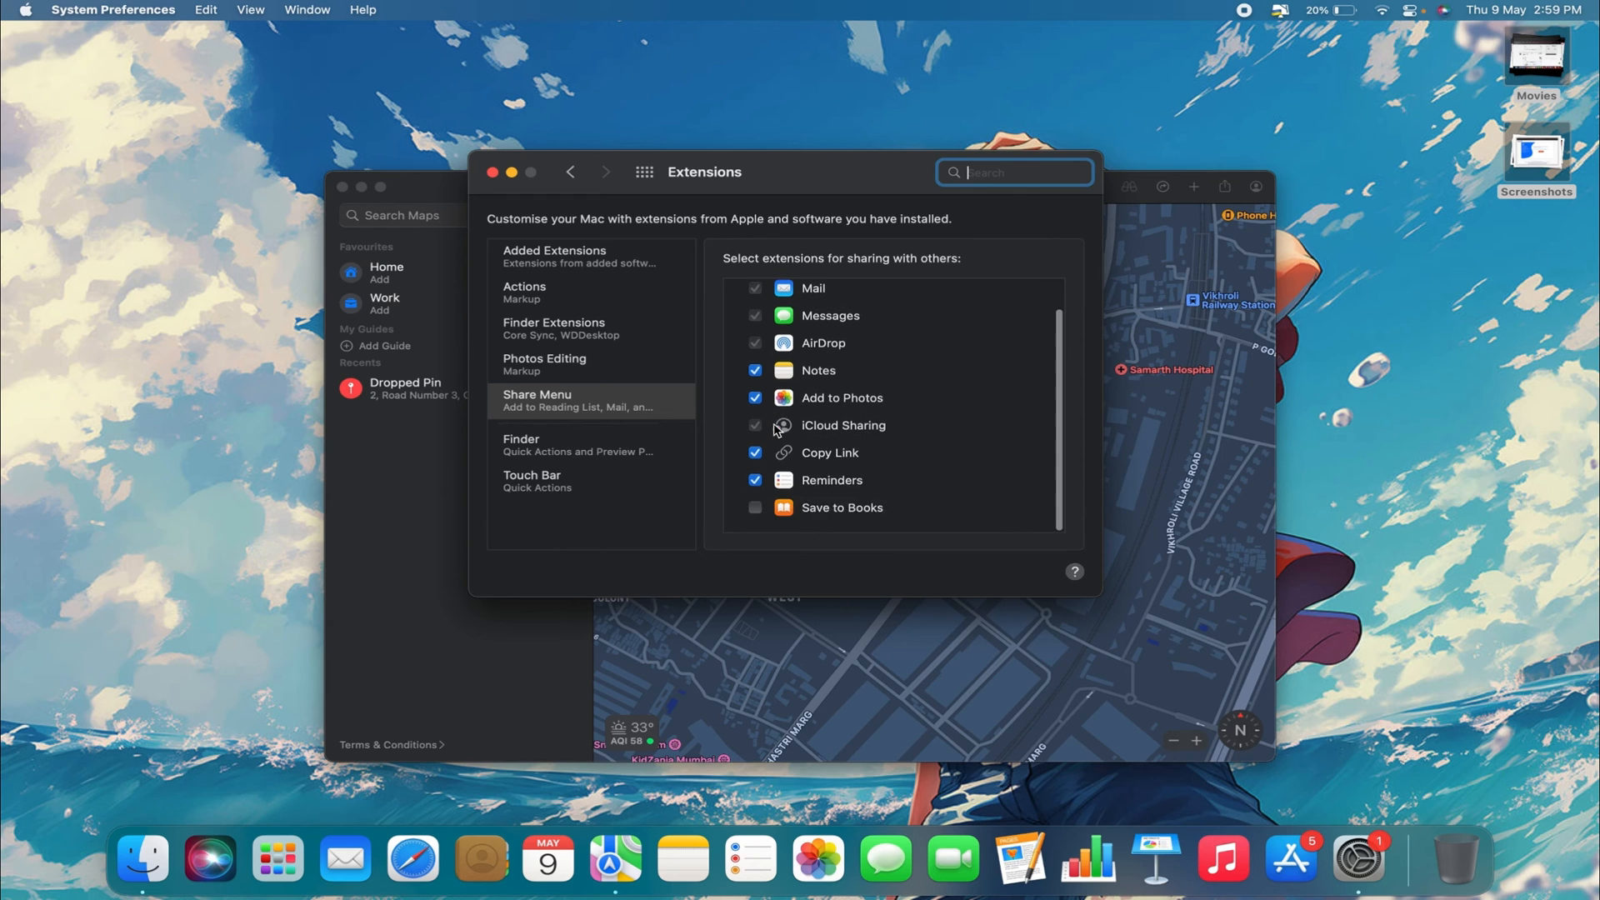